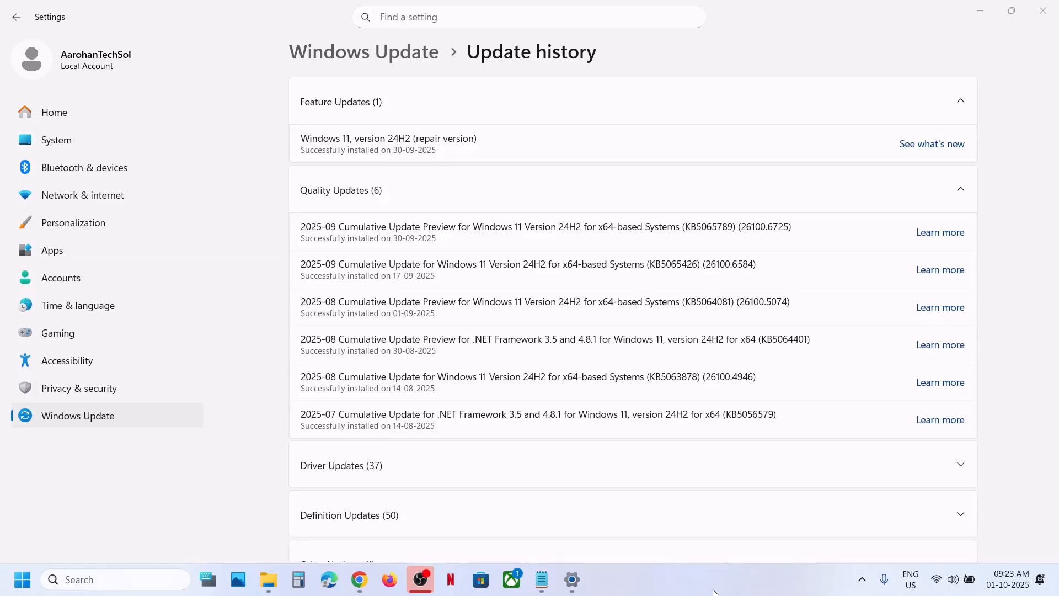
mouse_move(708, 412)
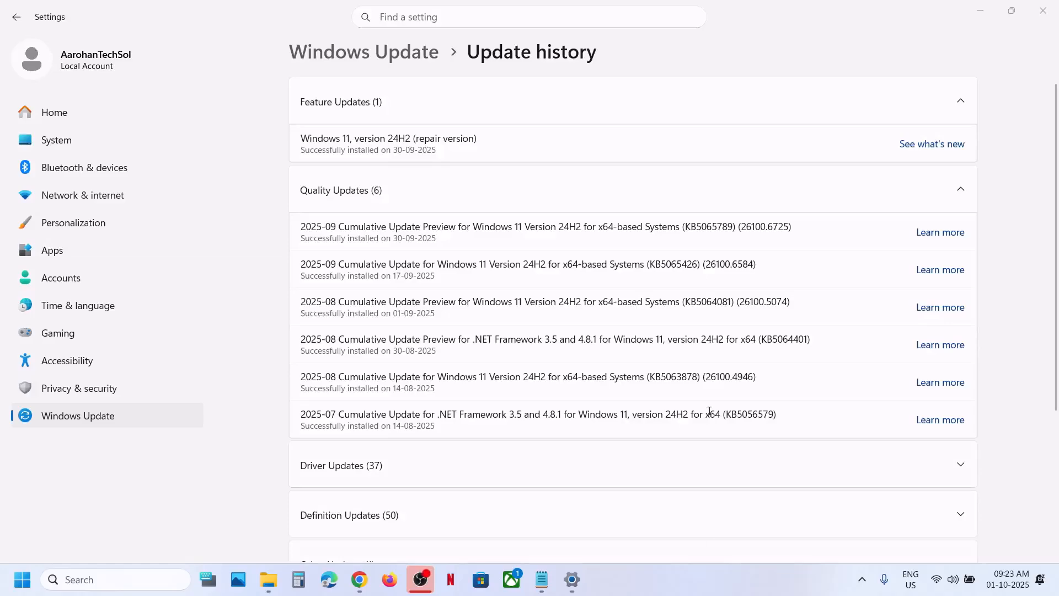
Note the KB5065789 number, then reach the Uninstall updates page via Update history.
double_click(708, 227)
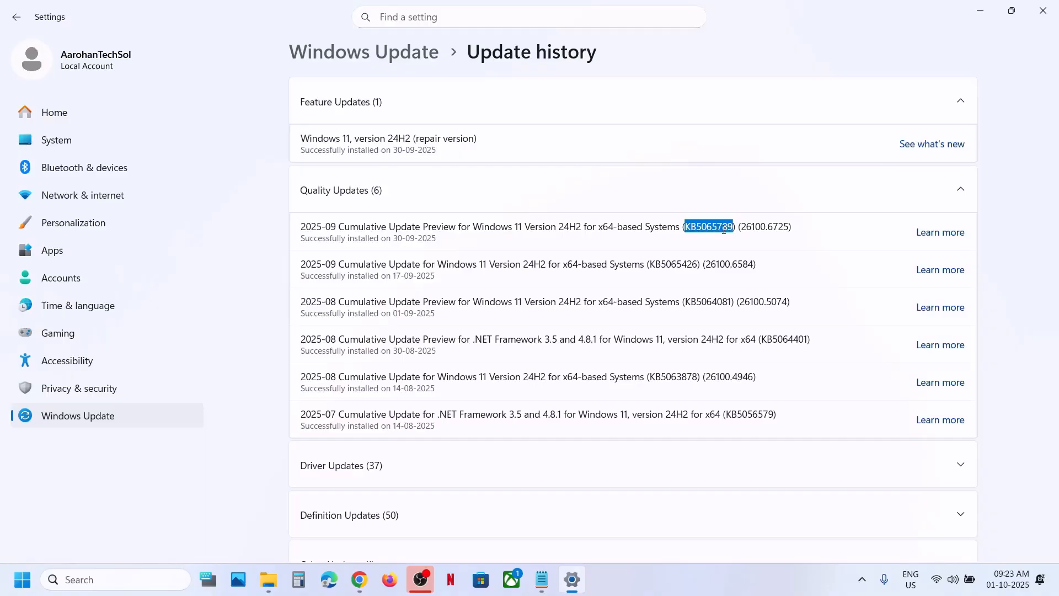
mouse_move(701, 234)
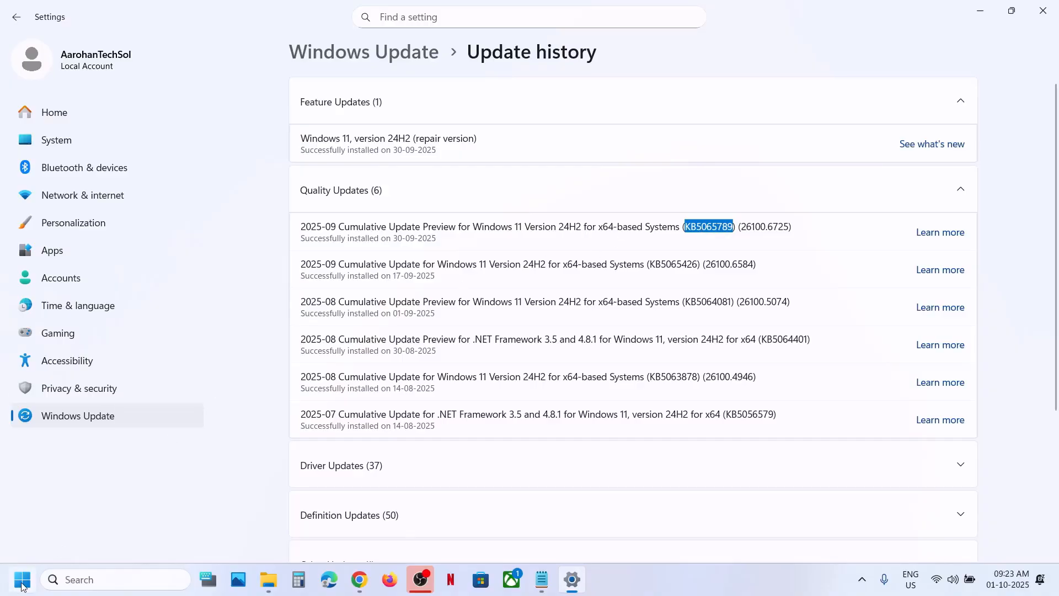
click(20, 580)
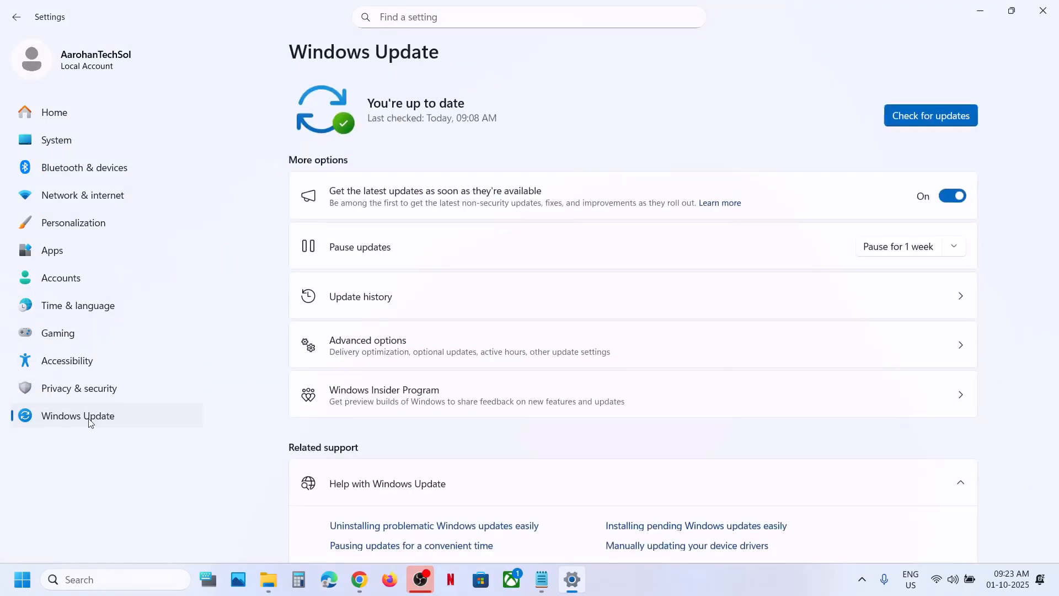
click(360, 296)
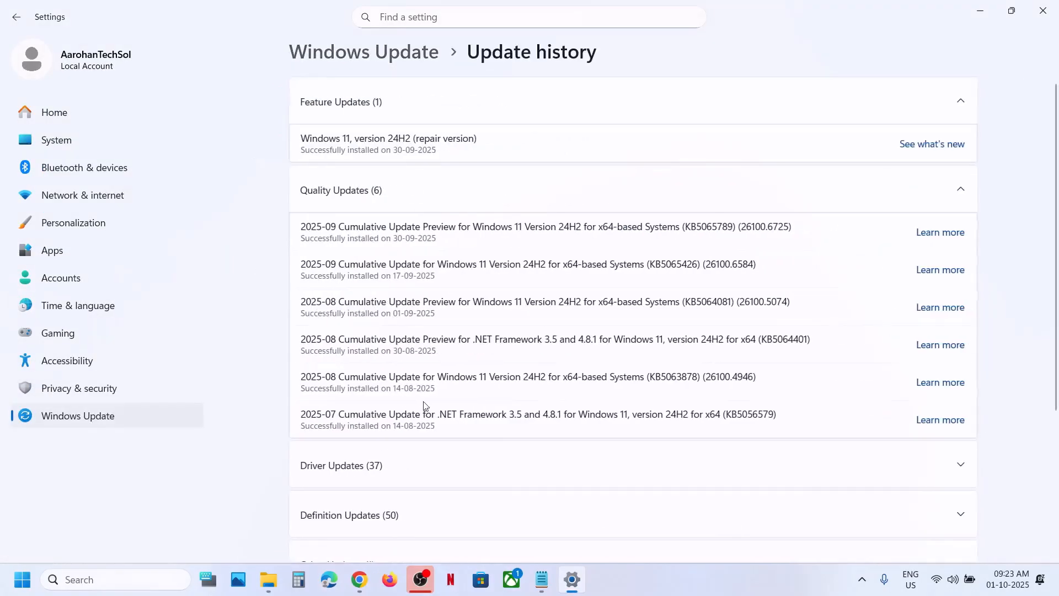
scroll(down, 3)
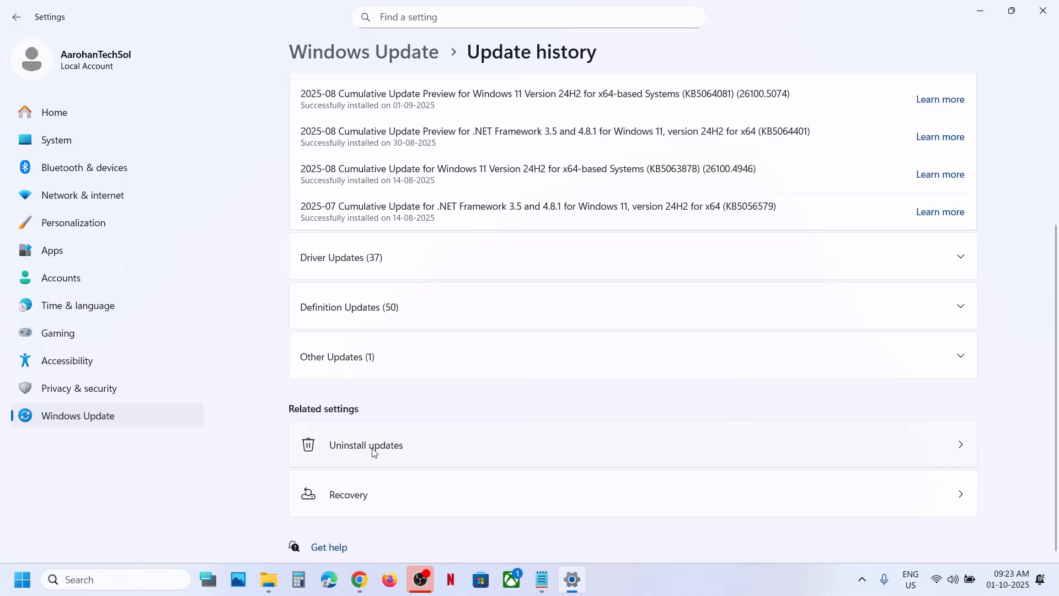
click(366, 445)
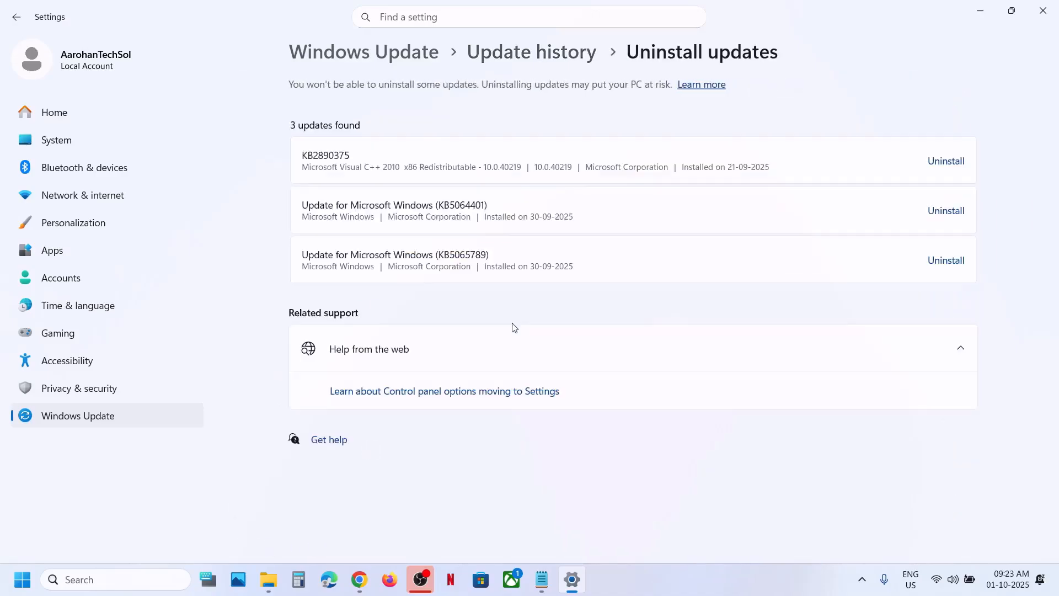
mouse_move(470, 263)
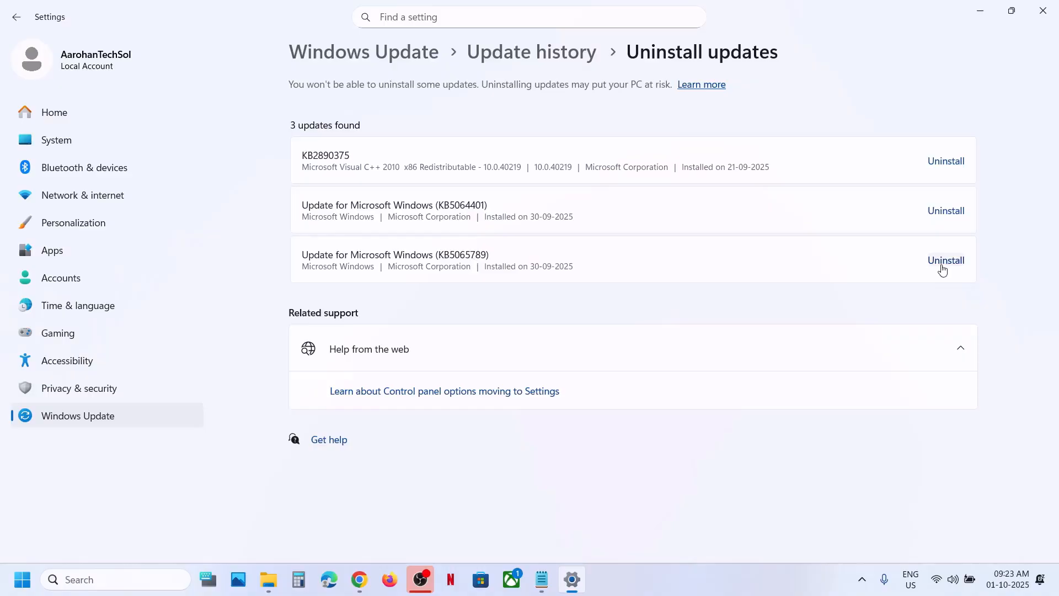
mouse_move(947, 266)
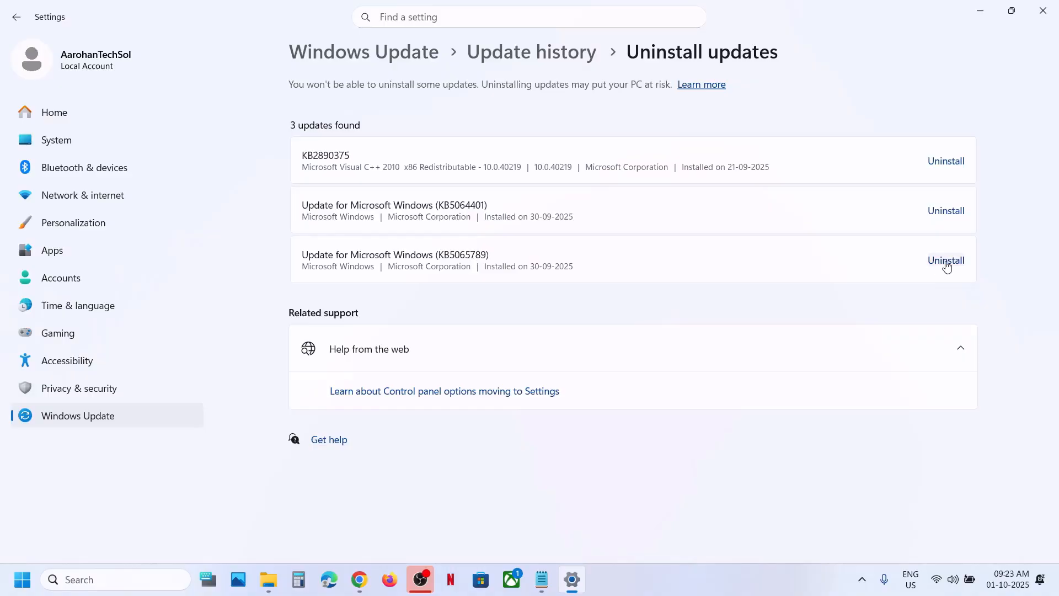
Uninstall Update for Microsoft Windows (KB5065789), confirming removal and choosing Restart later.
click(946, 260)
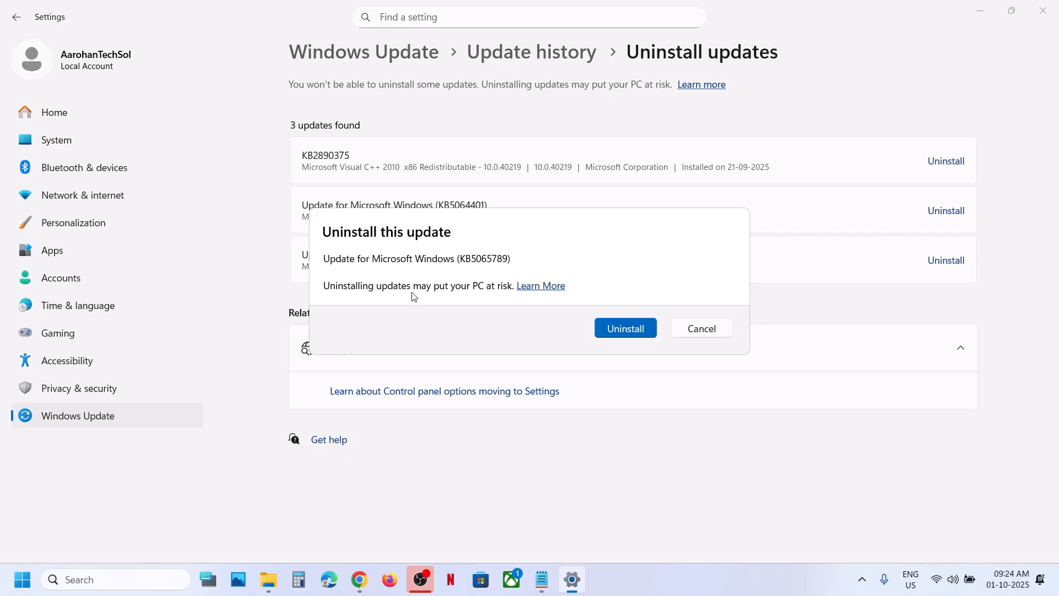
mouse_move(513, 293)
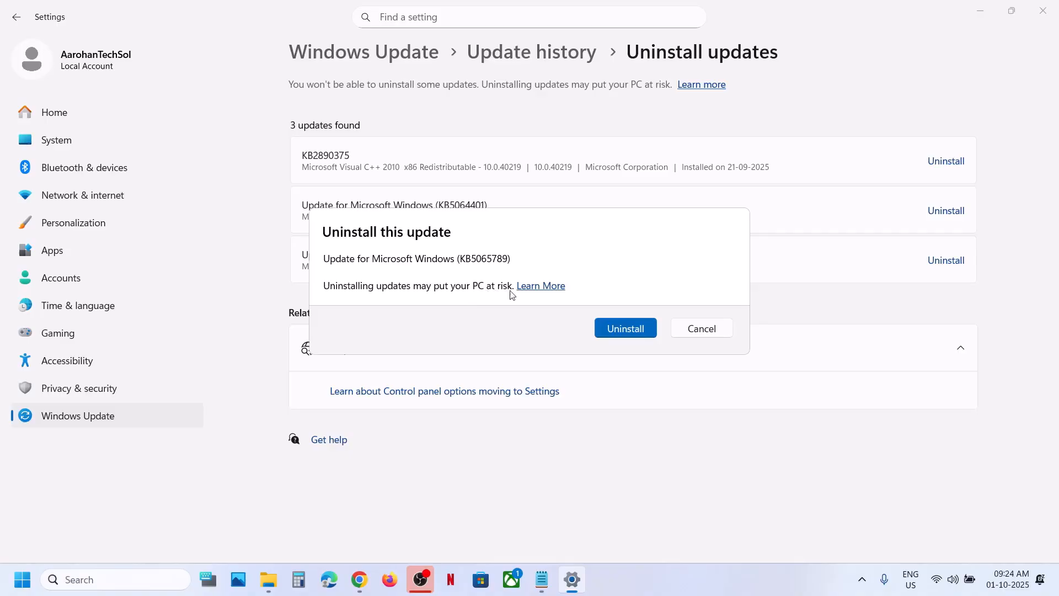
mouse_move(626, 333)
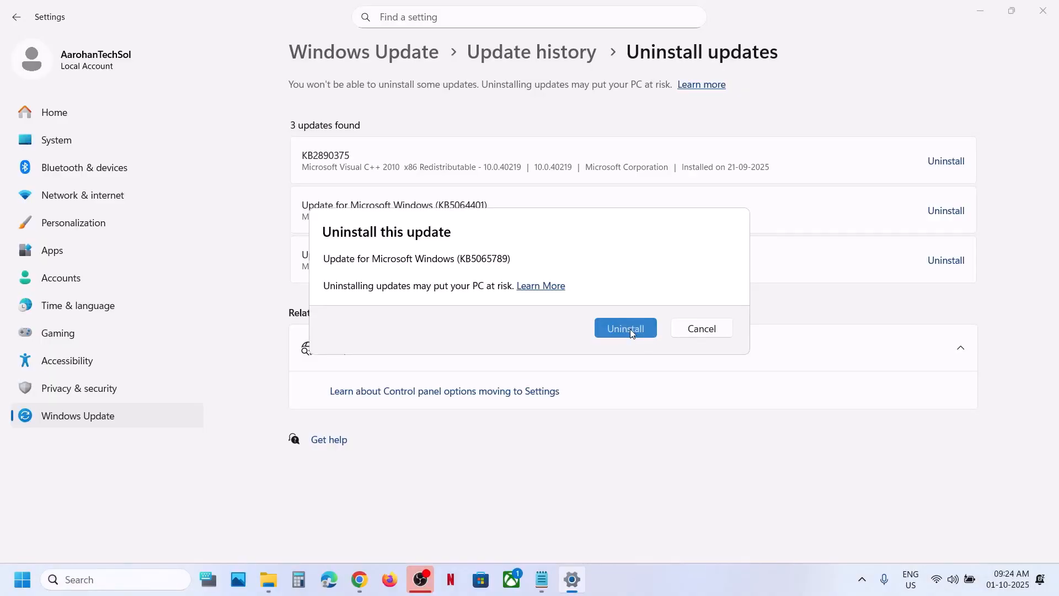
click(625, 327)
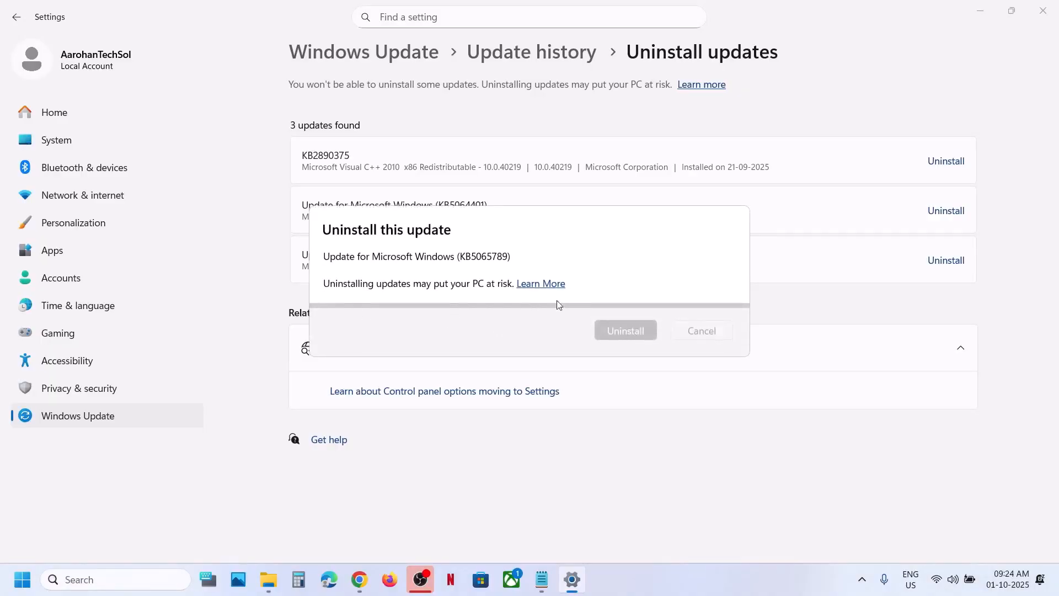
click(626, 331)
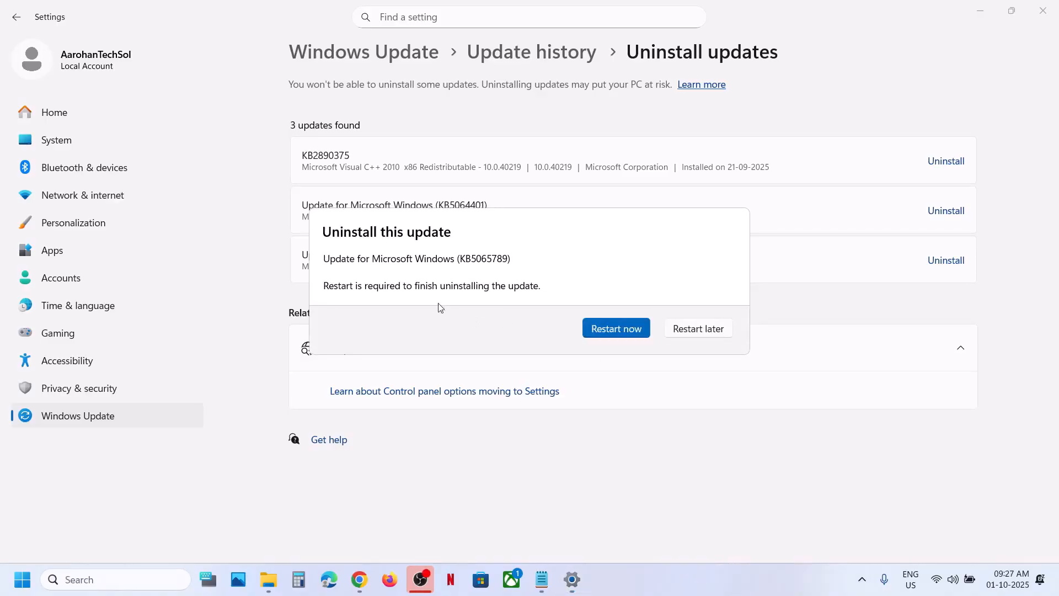
mouse_move(359, 293)
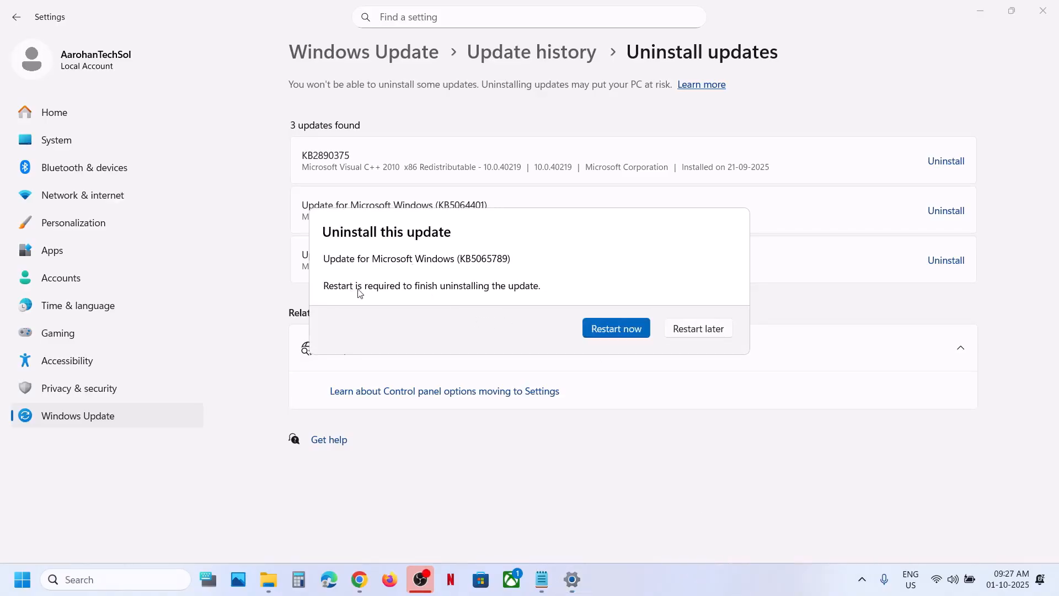
mouse_move(545, 298)
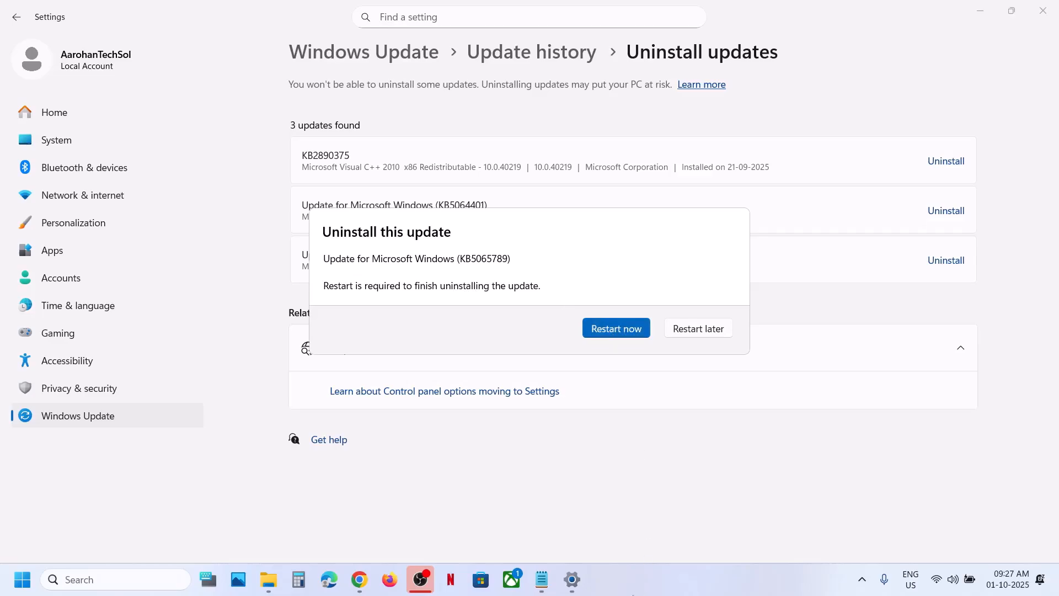
click(697, 329)
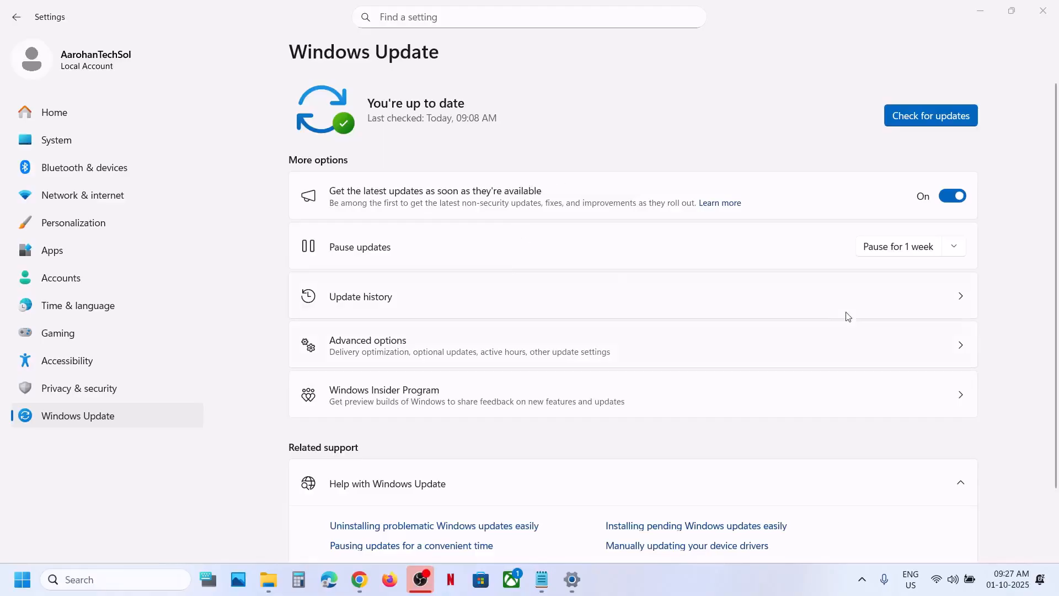
mouse_move(348, 198)
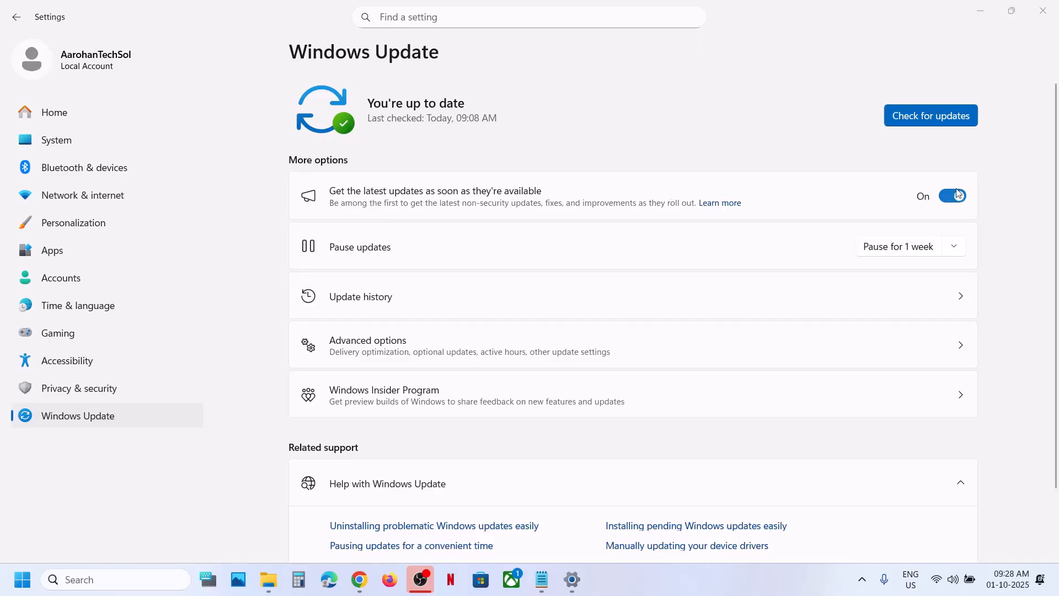
Switch off 'Get the latest updates as soon as they're available' and pause updates for 2 weeks.
click(950, 195)
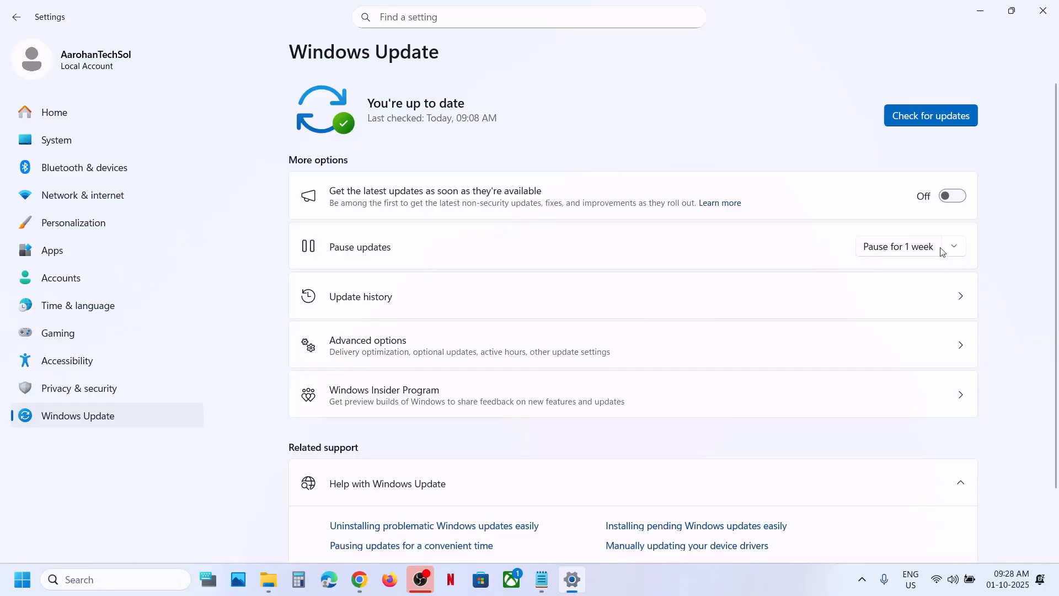
click(953, 246)
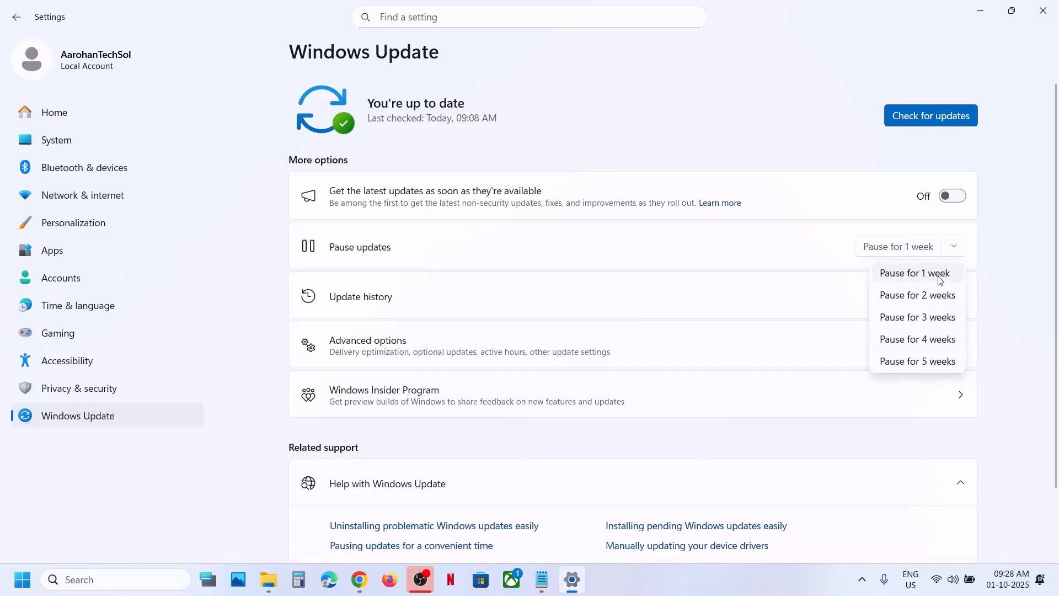
mouse_move(935, 305)
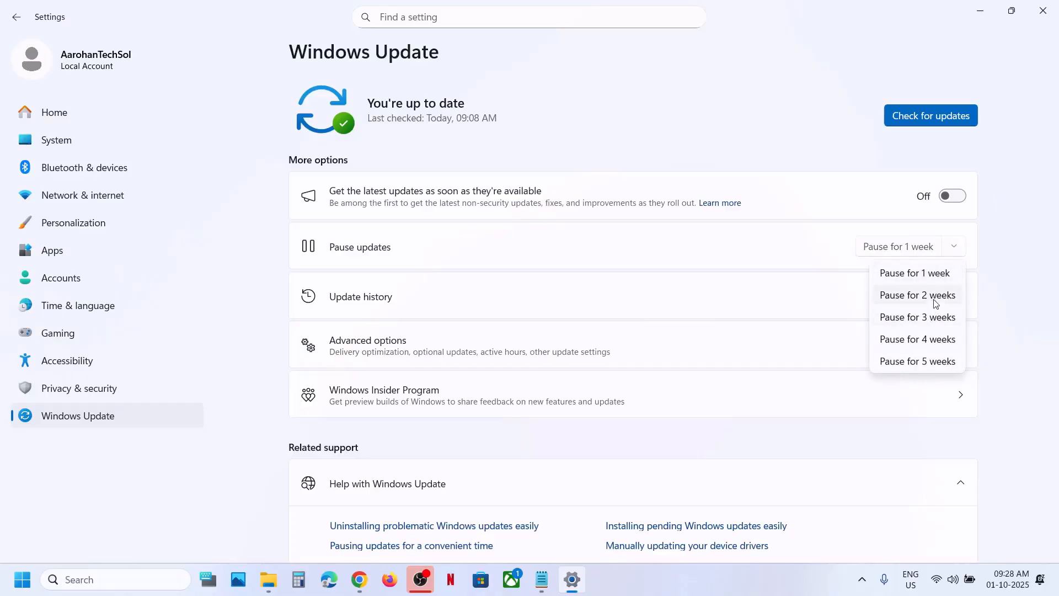
click(918, 296)
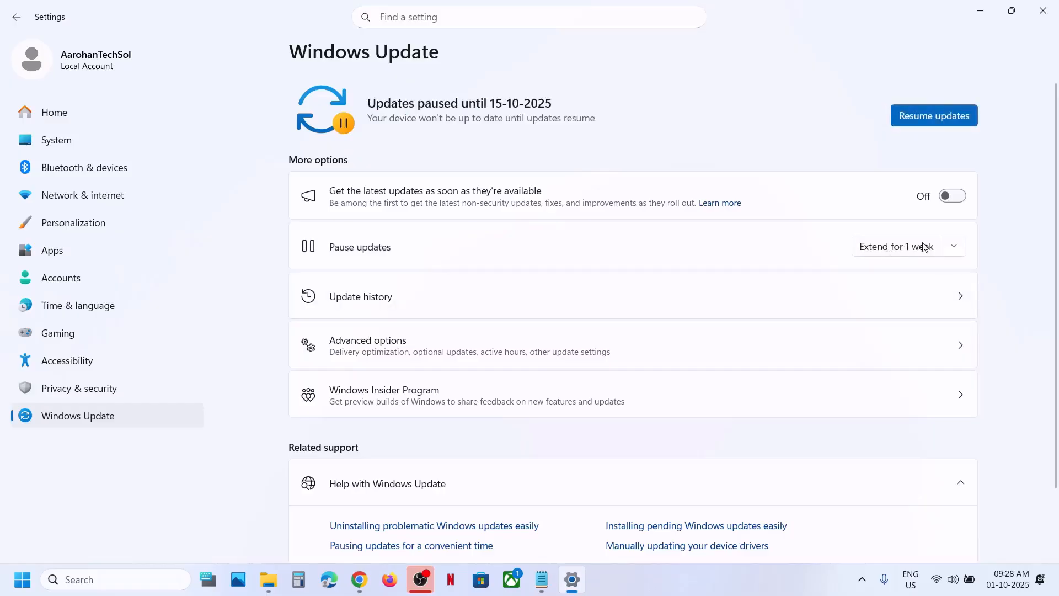
mouse_move(874, 235)
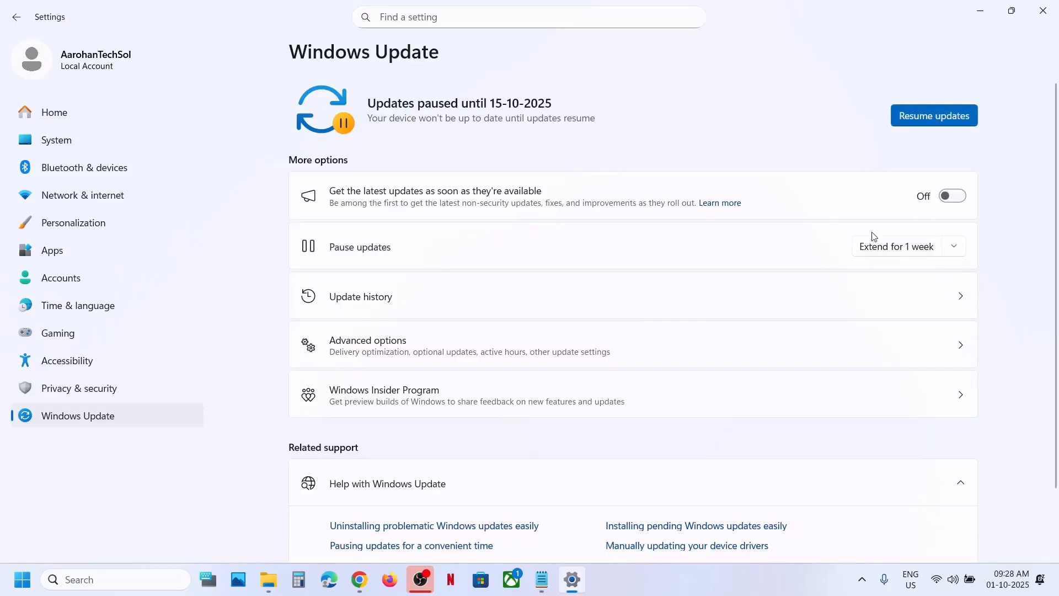
mouse_move(737, 179)
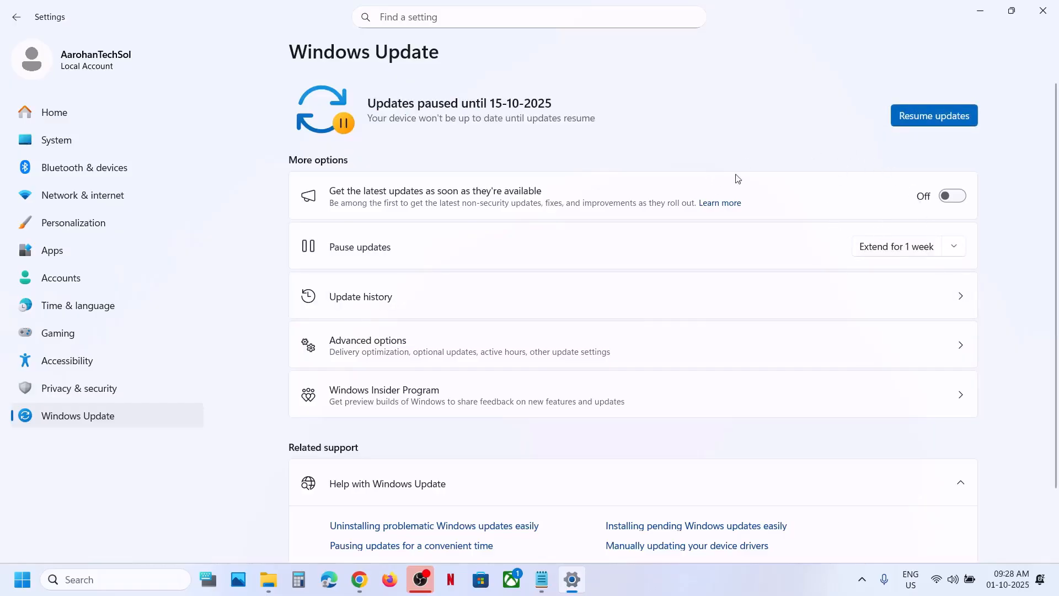
mouse_move(494, 157)
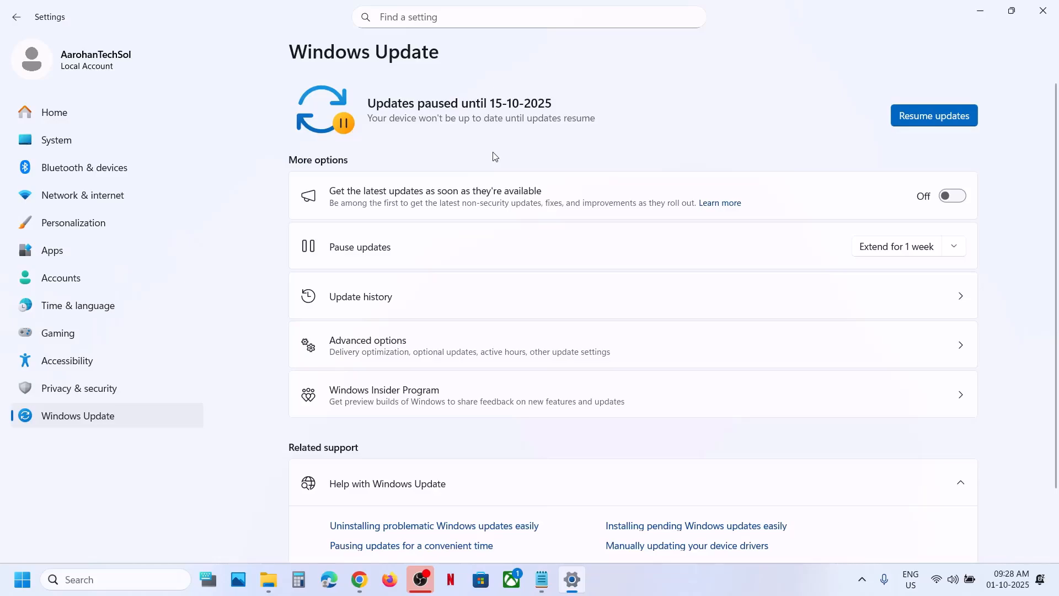
mouse_move(895, 163)
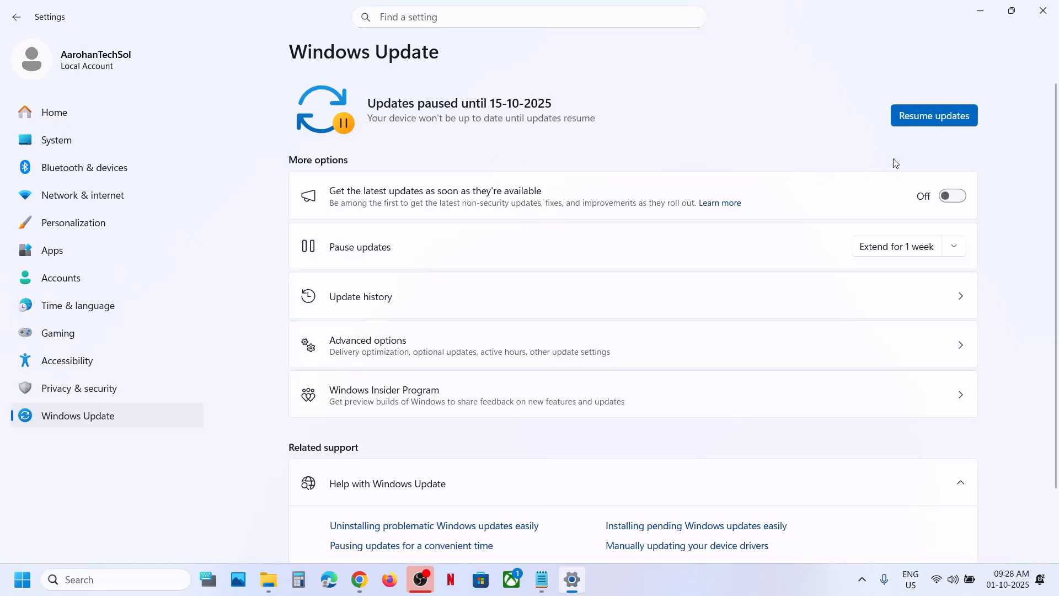
mouse_move(948, 113)
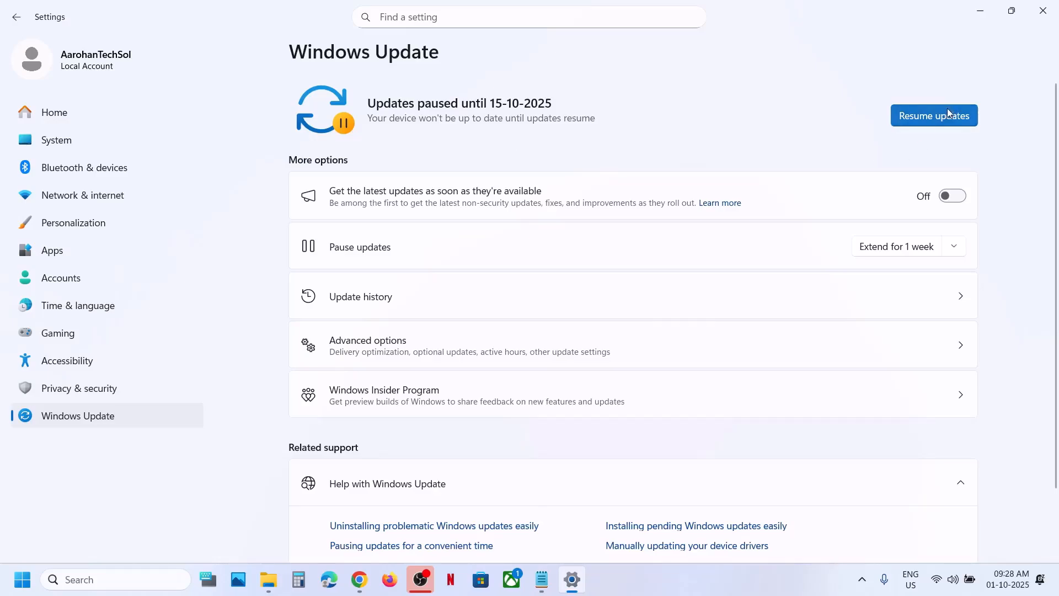
mouse_move(707, 134)
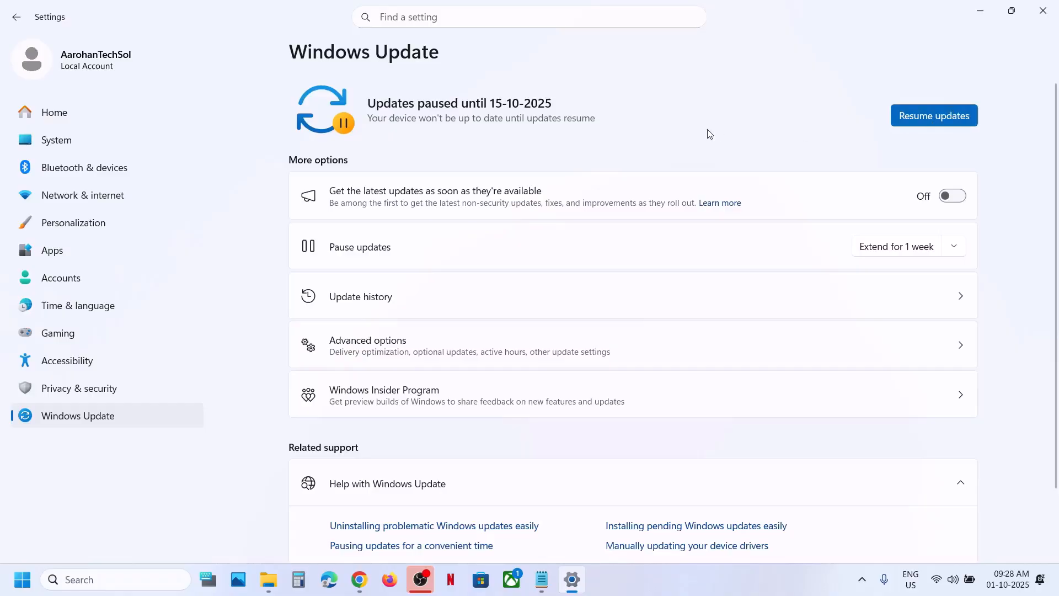